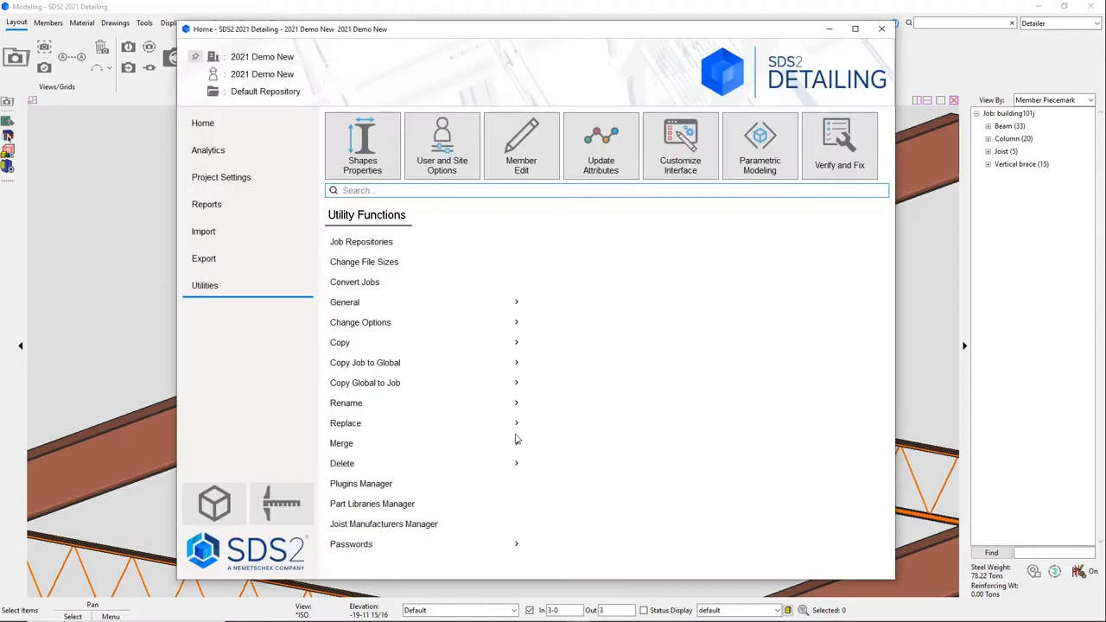
Review the job's joist manufacturers list, then filter Project Settings for 'joist'
left_click(383, 524)
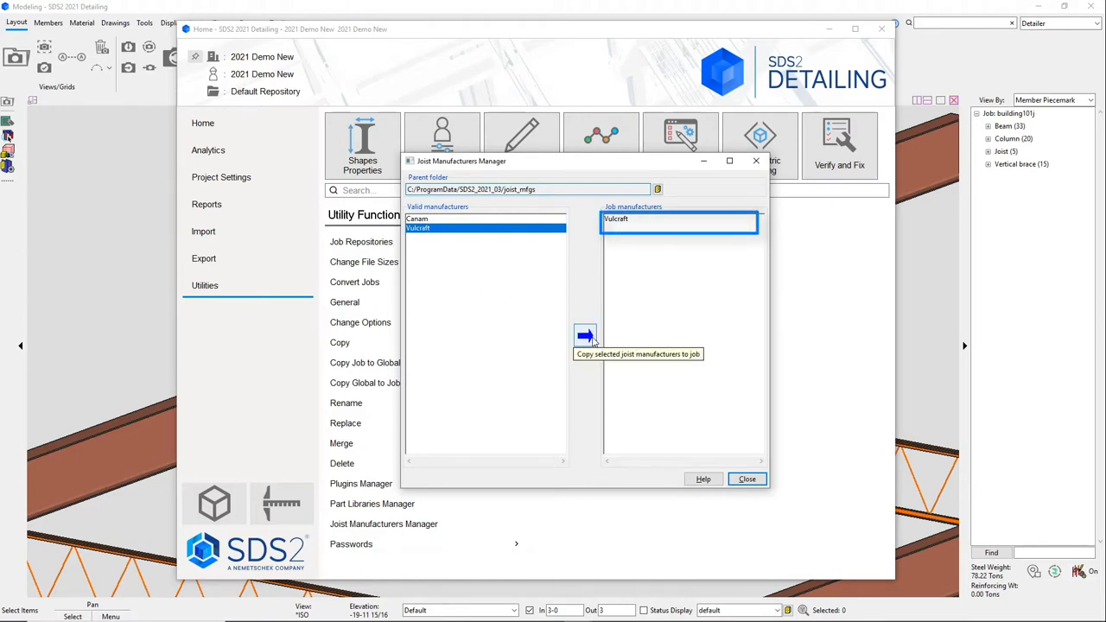
left_click(746, 479)
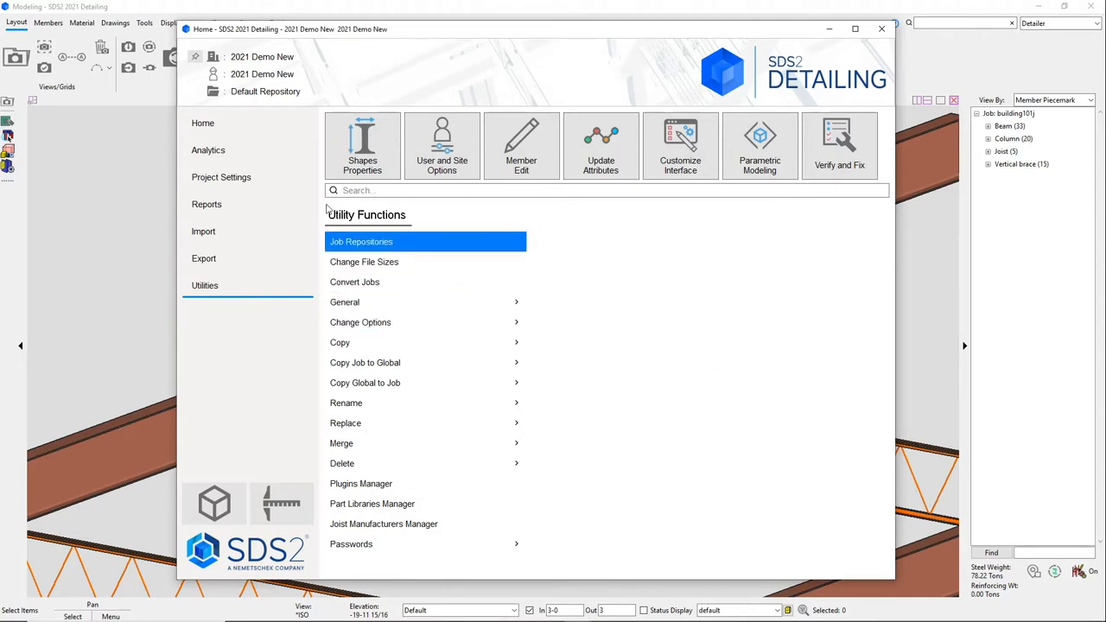
type("joist")
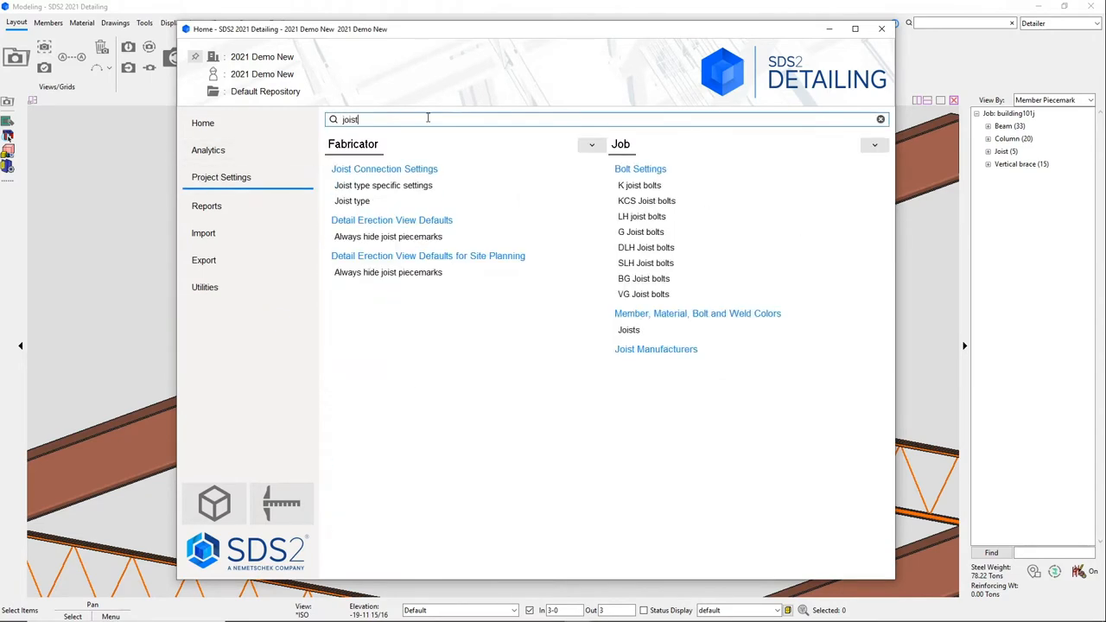
mouse_move(654, 349)
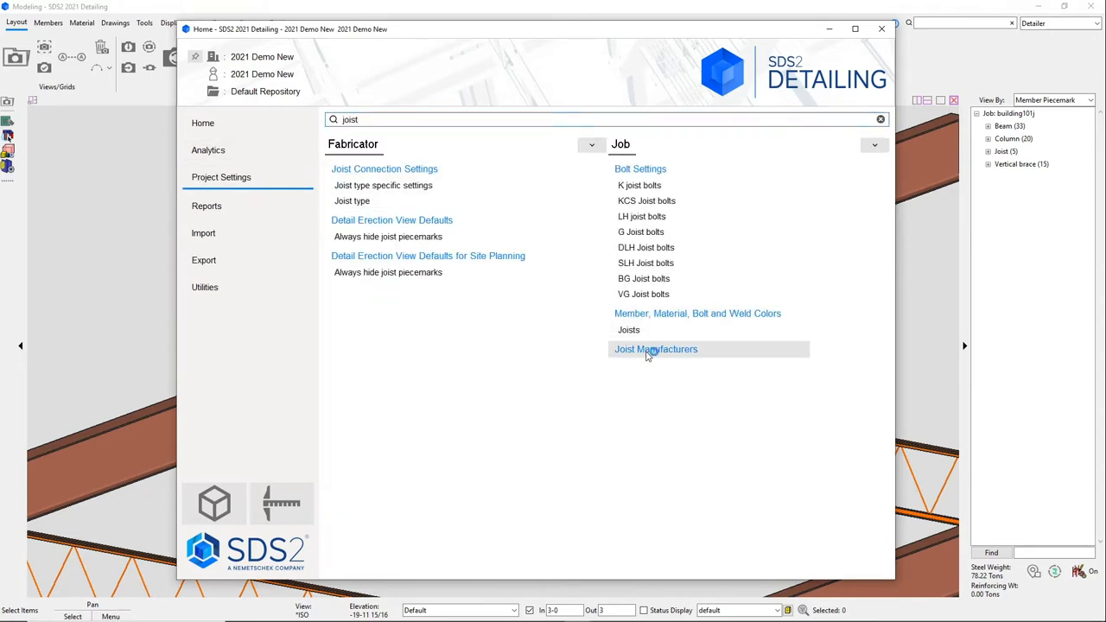
Keep Vulcraft as the job's joist manufacturer and confirm the settings
left_click(654, 349)
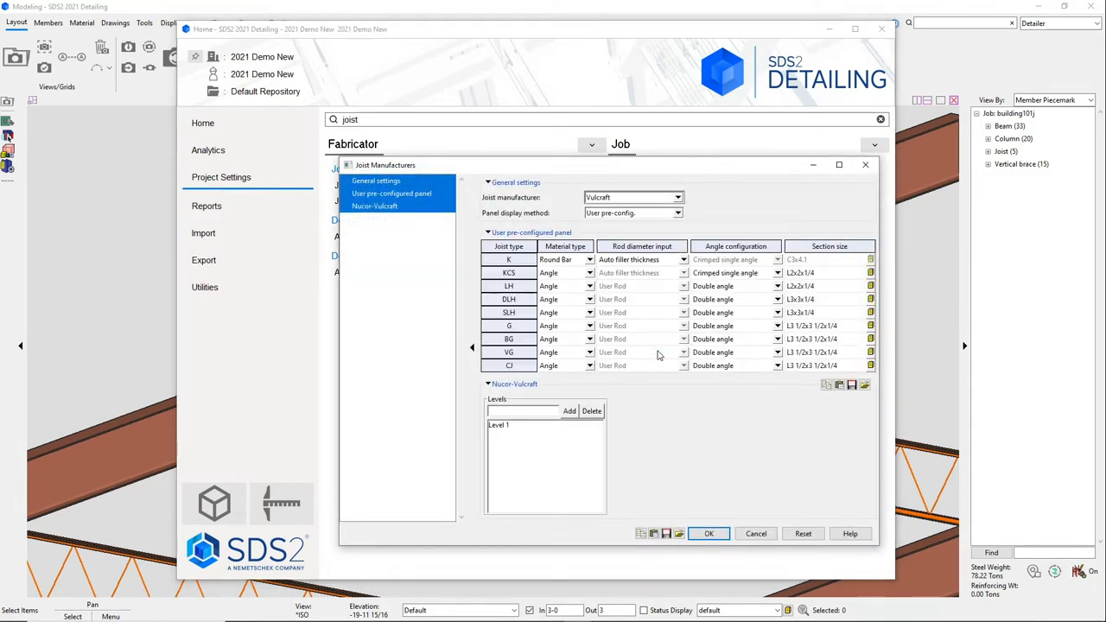
left_click(679, 197)
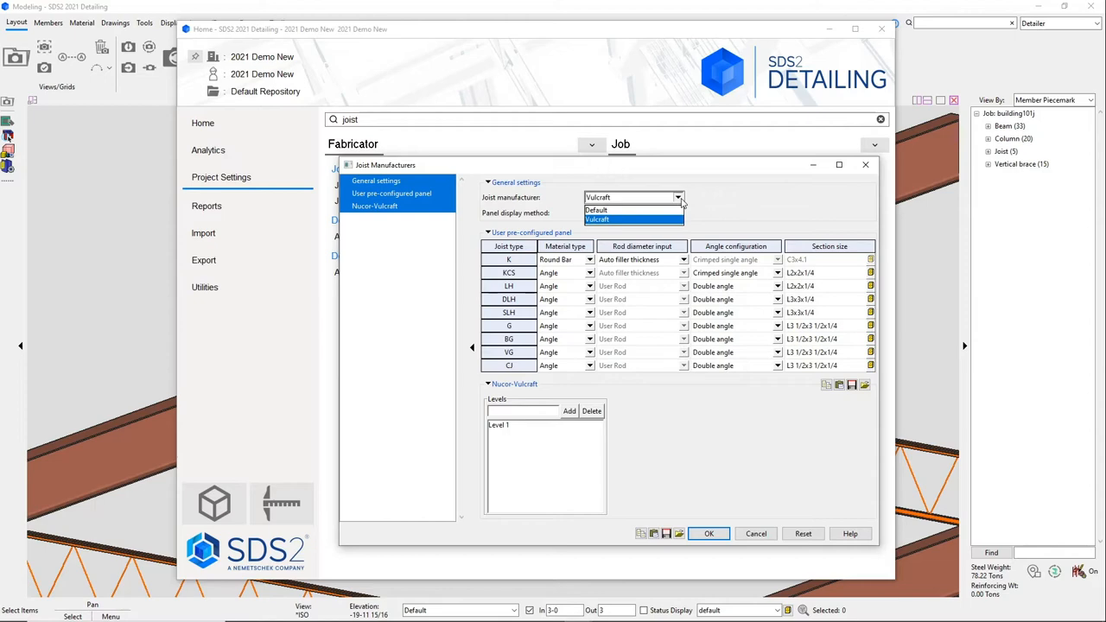
left_click(610, 212)
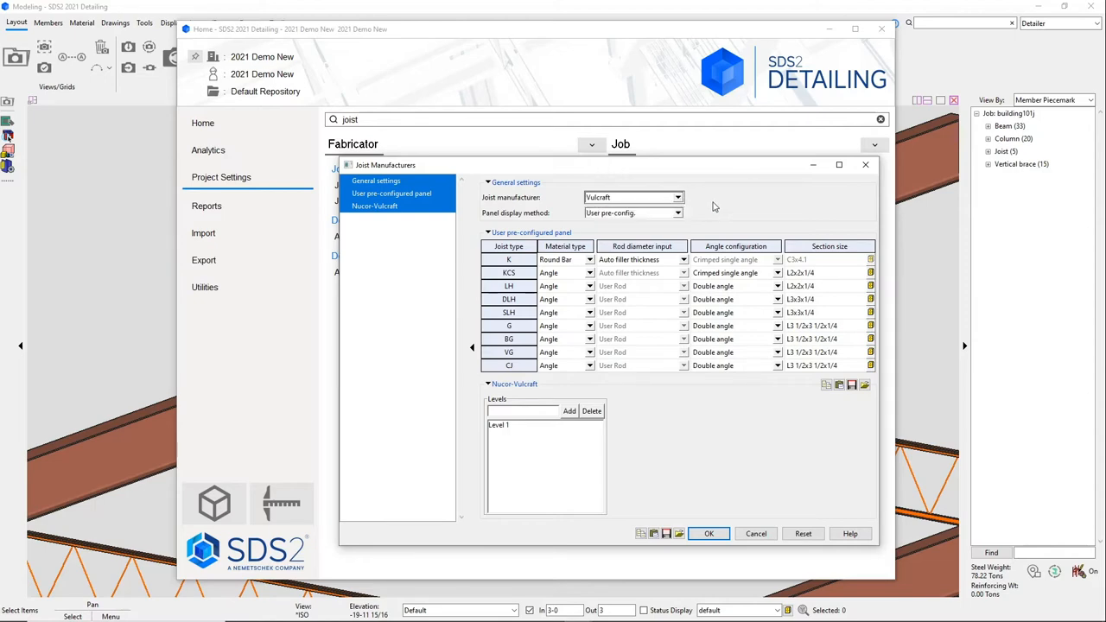
mouse_move(729, 528)
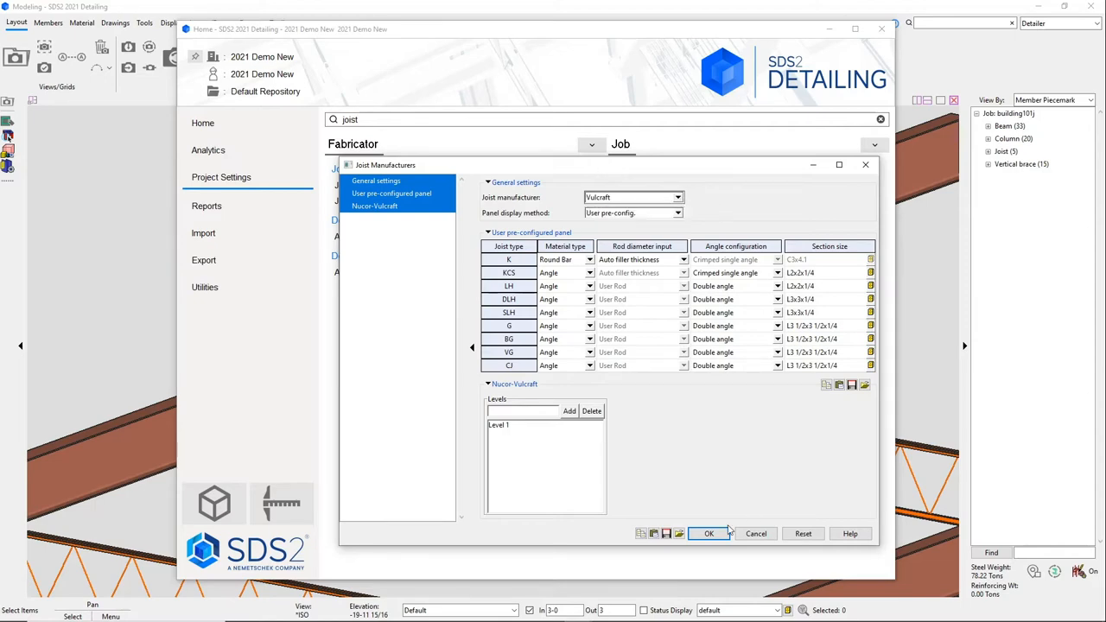
left_click(708, 533)
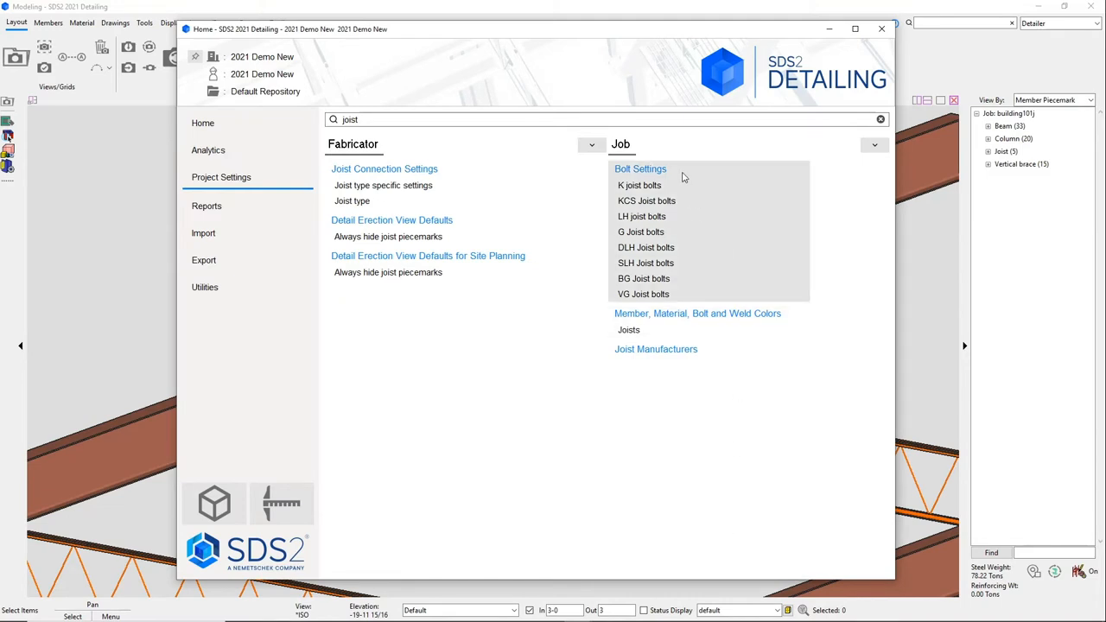
Review Bolt Settings and Joist Connection Settings unchanged, then leave Project Settings
left_click(639, 169)
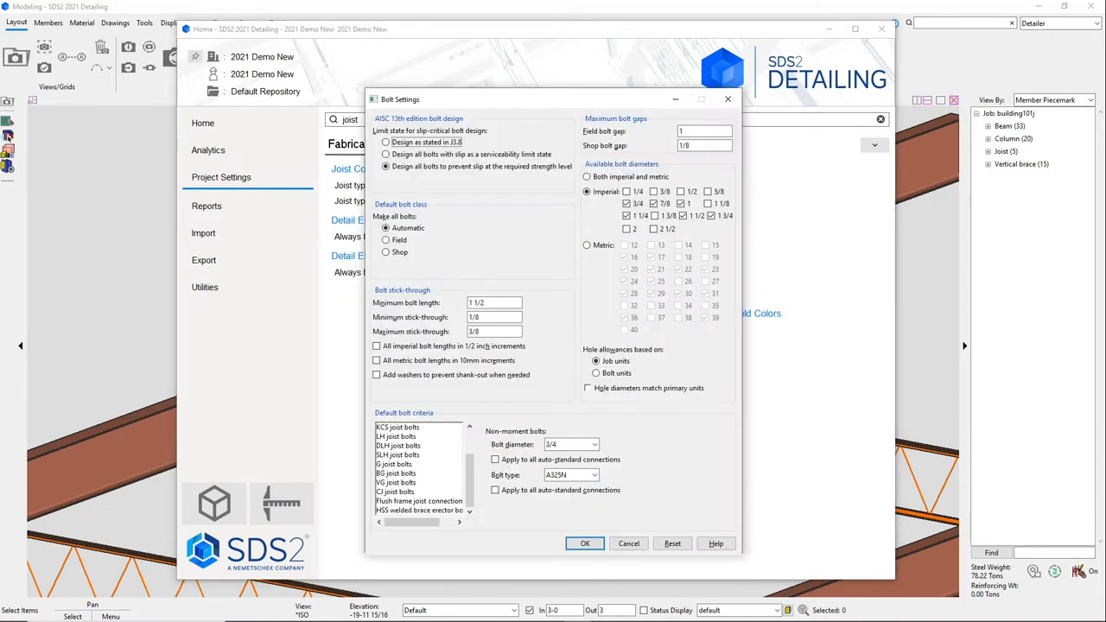
left_click(418, 501)
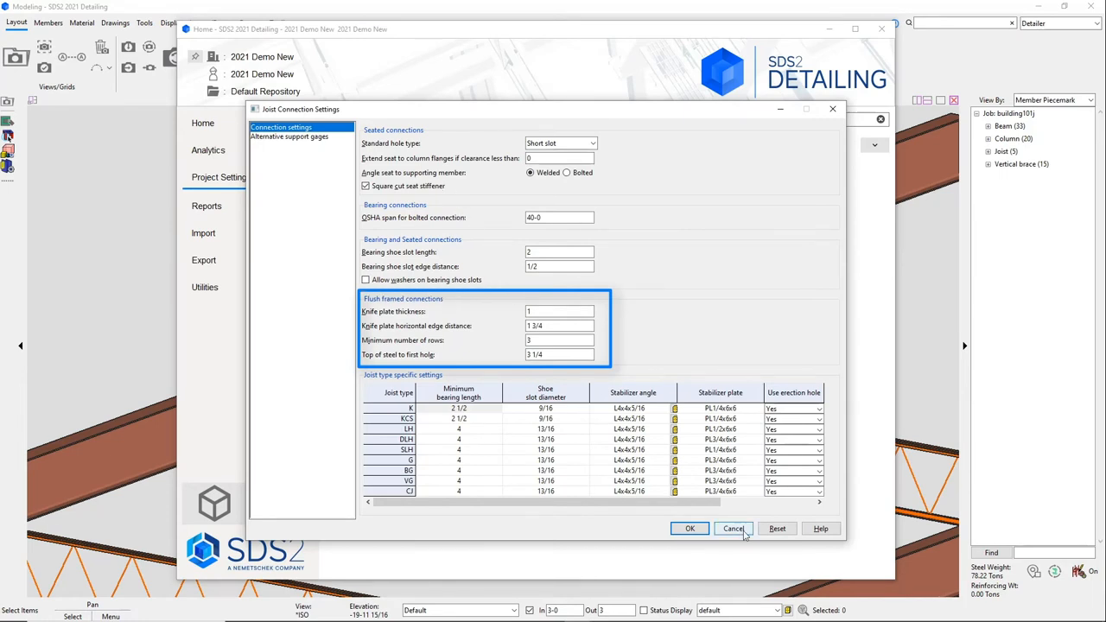
left_click(733, 529)
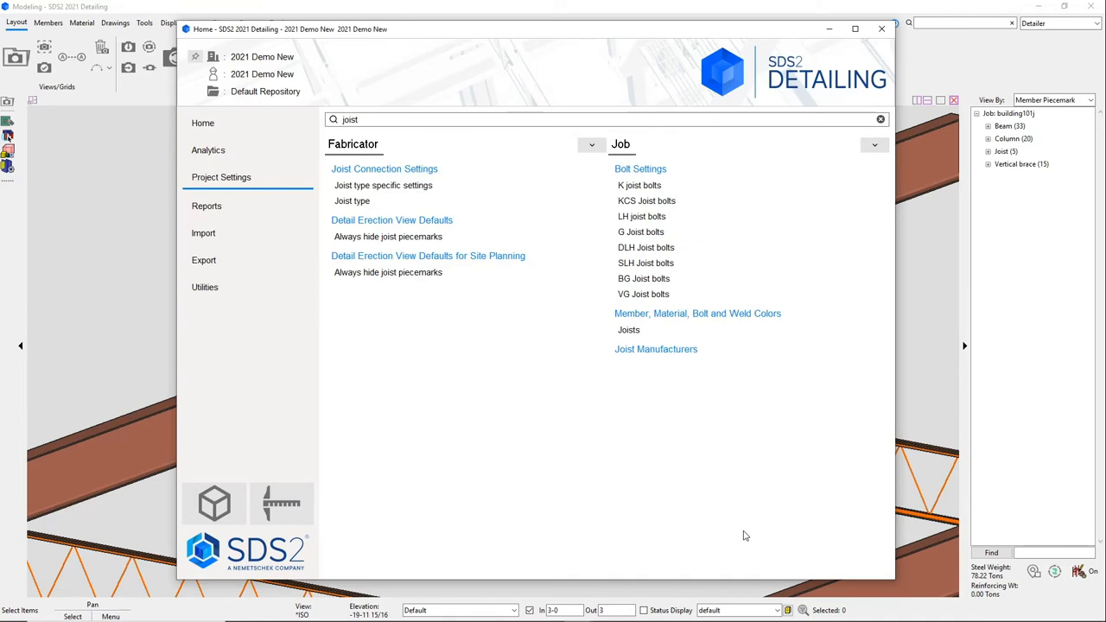
left_click(881, 28)
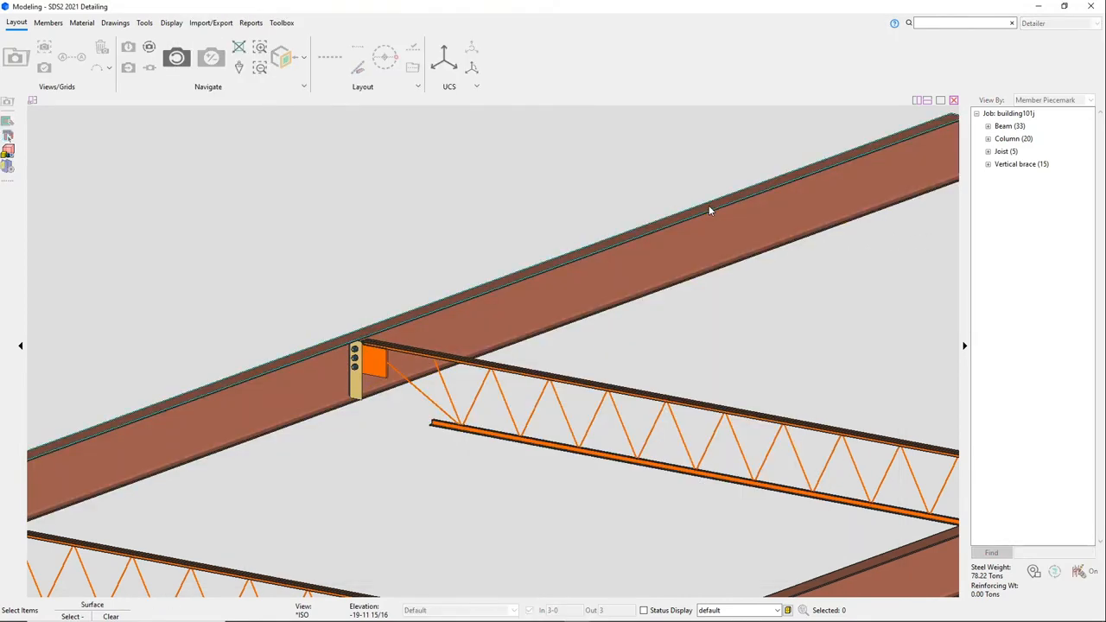
Start the Add Joist command from the Members steel options
left_click(49, 23)
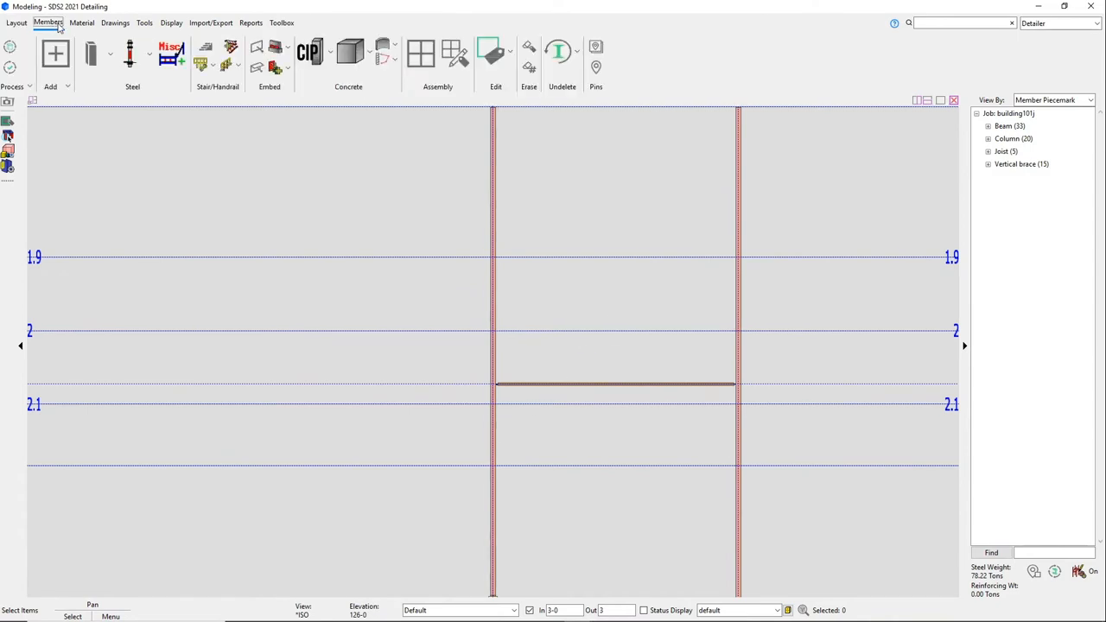
left_click(112, 53)
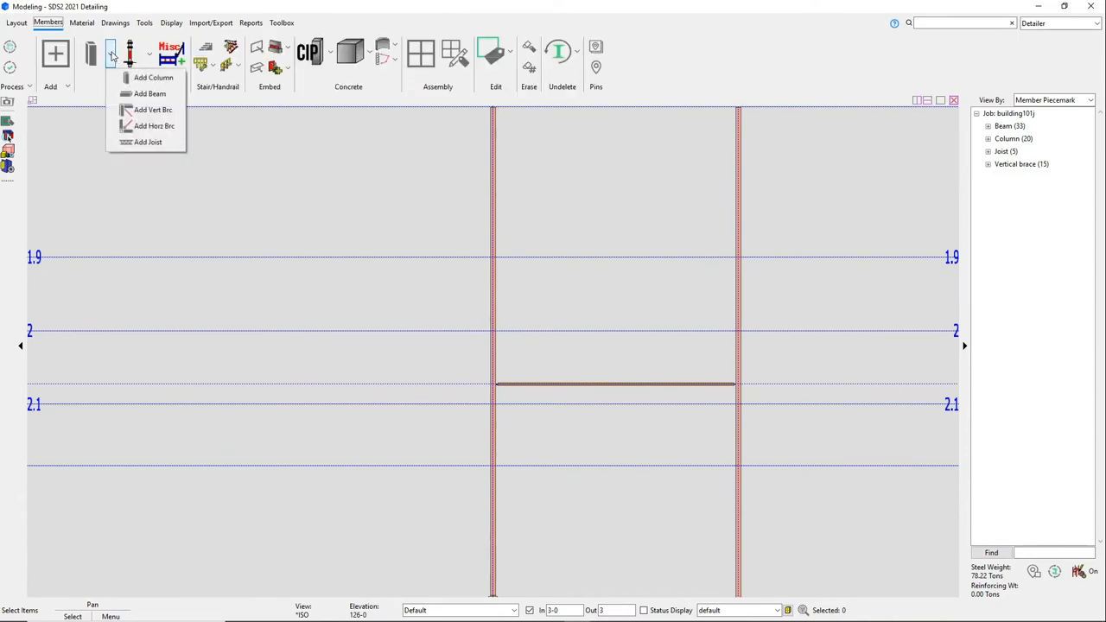
left_click(149, 142)
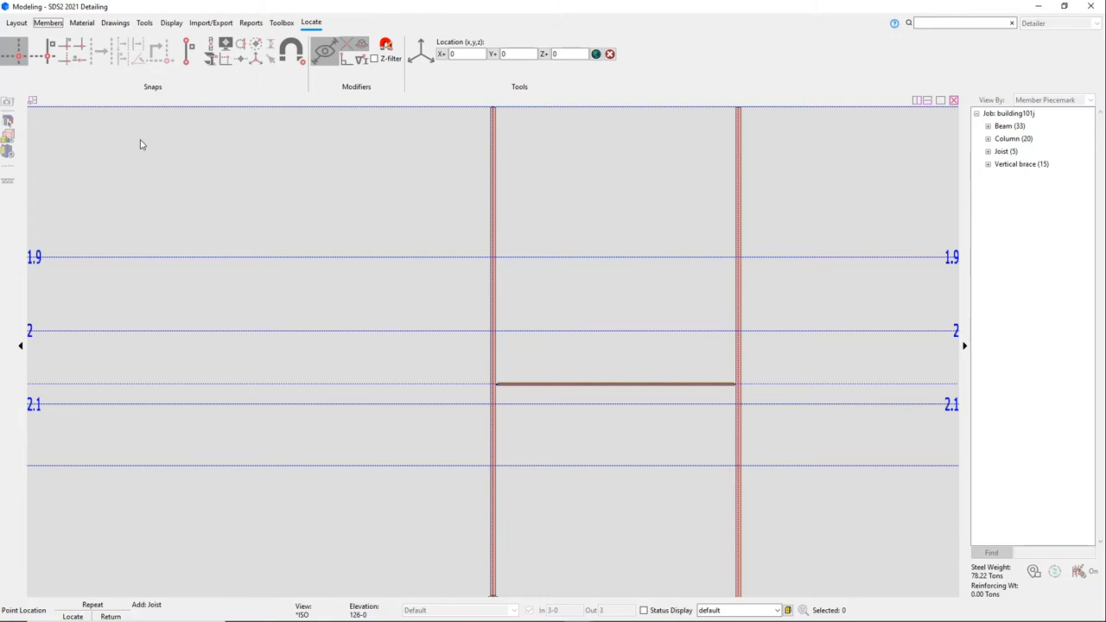
mouse_move(361, 58)
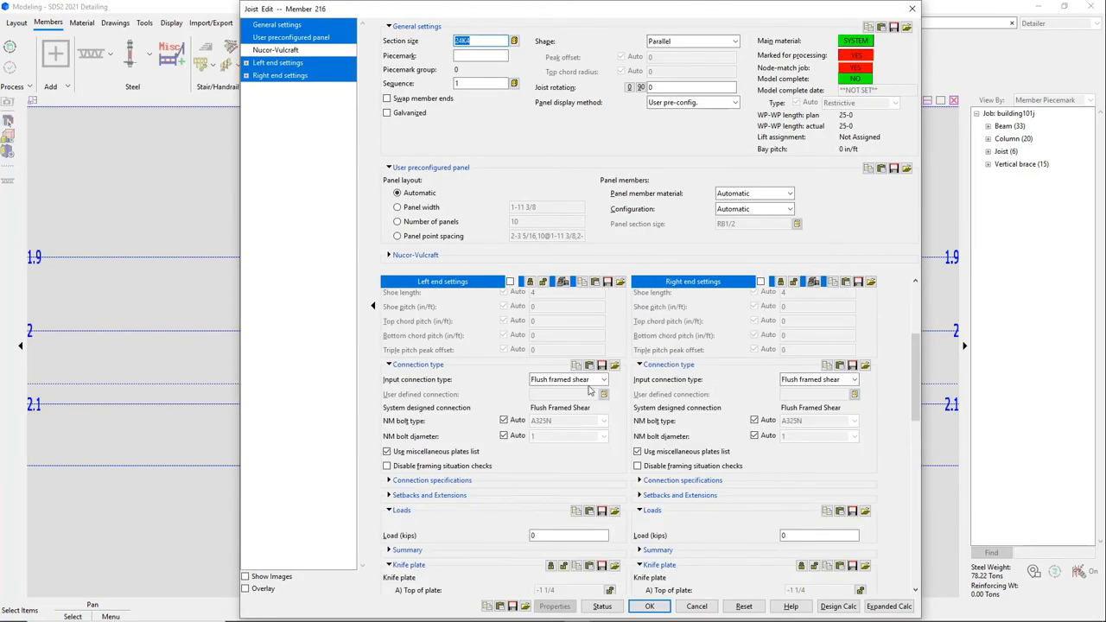
Set flush framed shear ends with extended bottom chord, then select the new joist 216
left_click(603, 380)
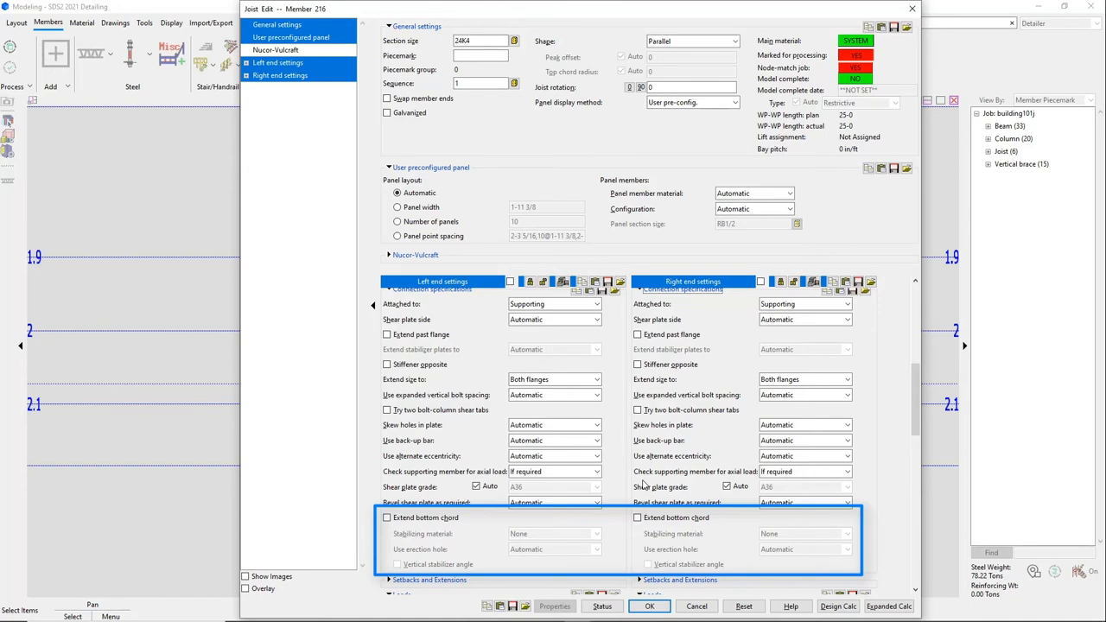
left_click(650, 605)
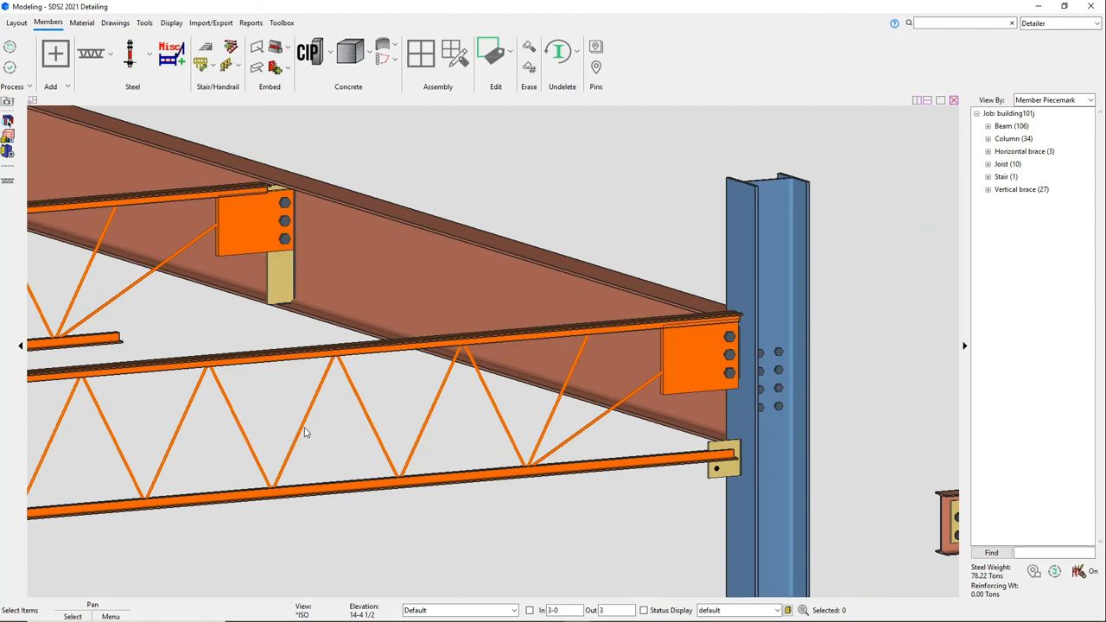
left_click(612, 467)
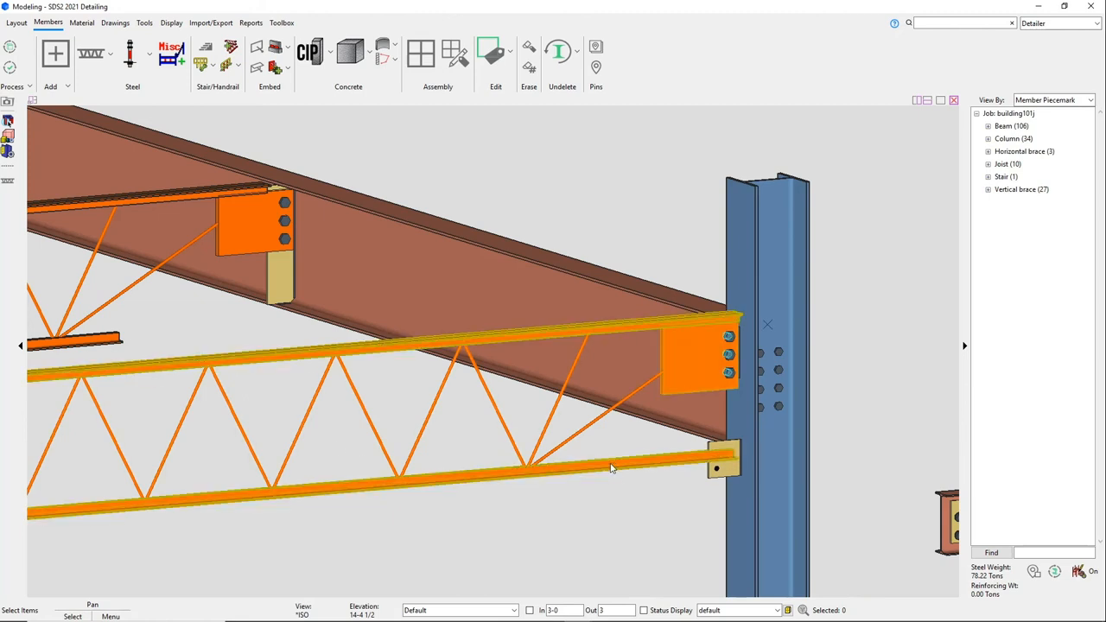
mouse_move(612, 466)
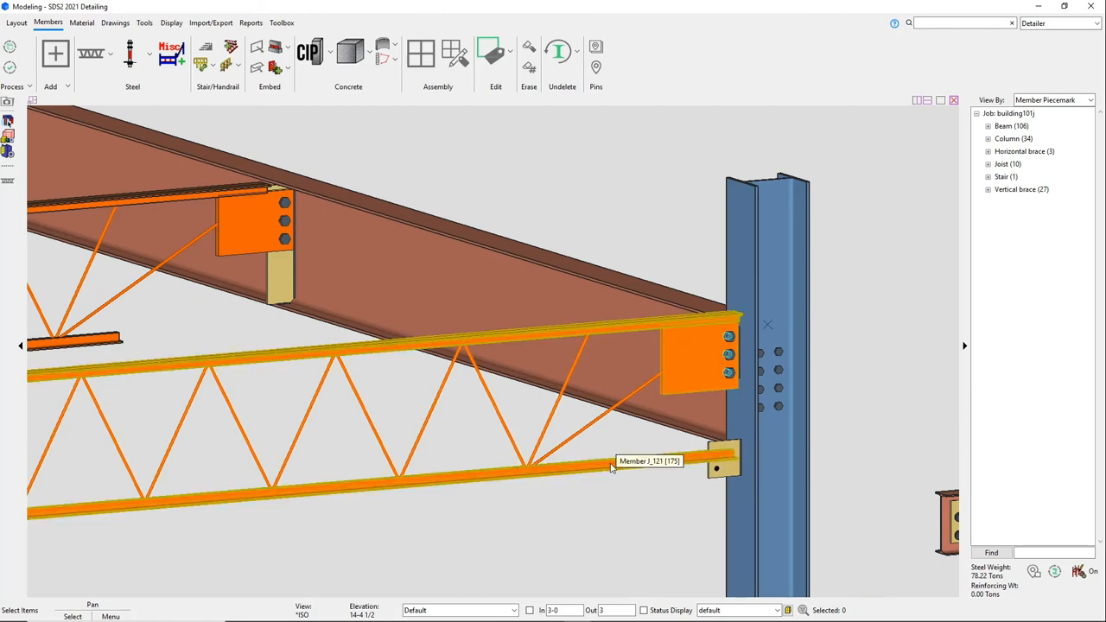